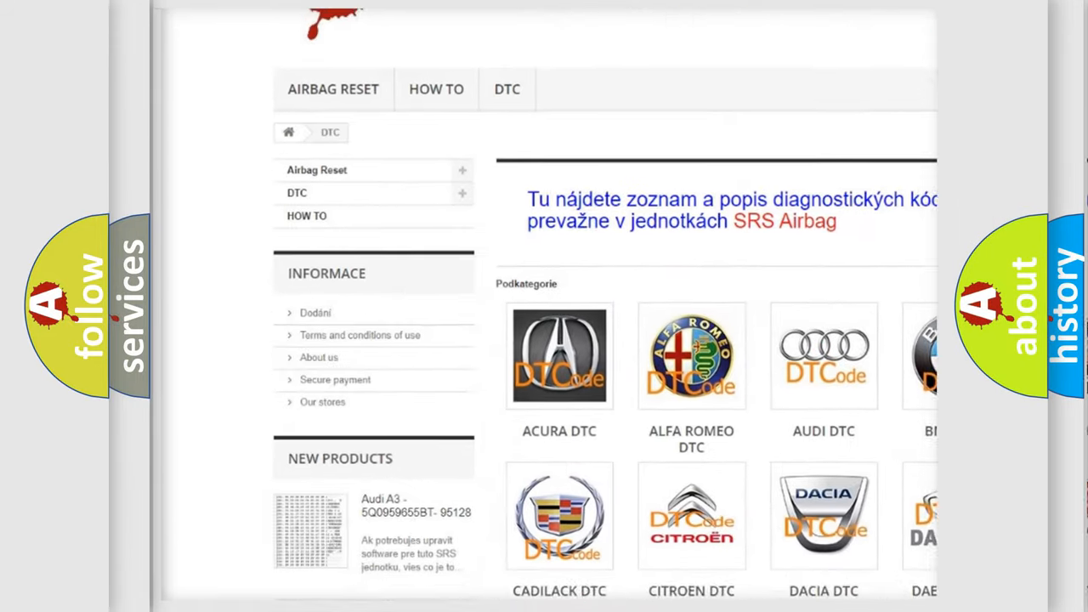
pyautogui.scroll(-3)
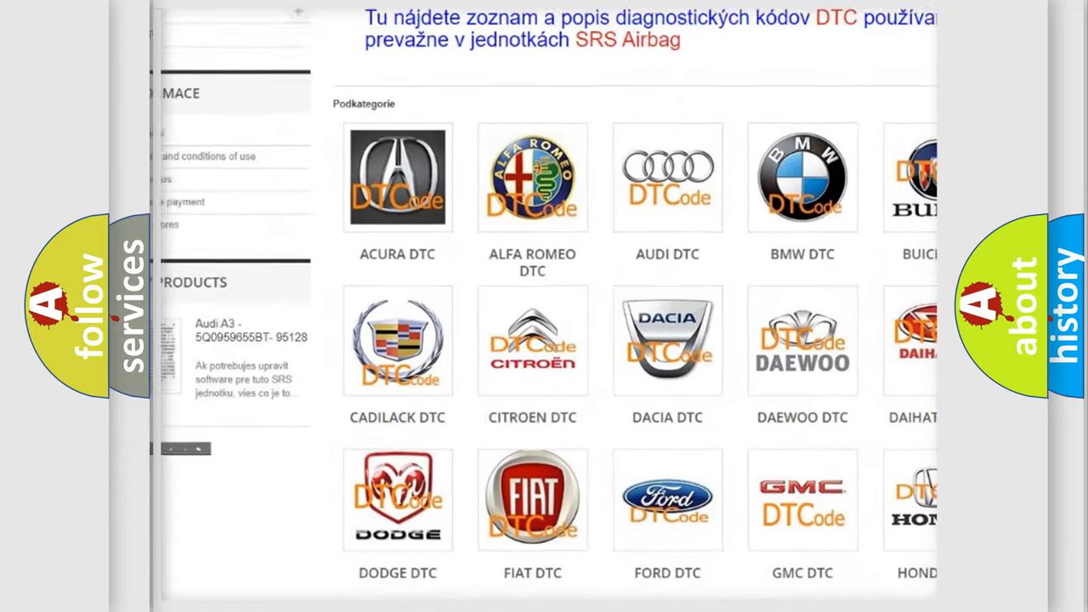